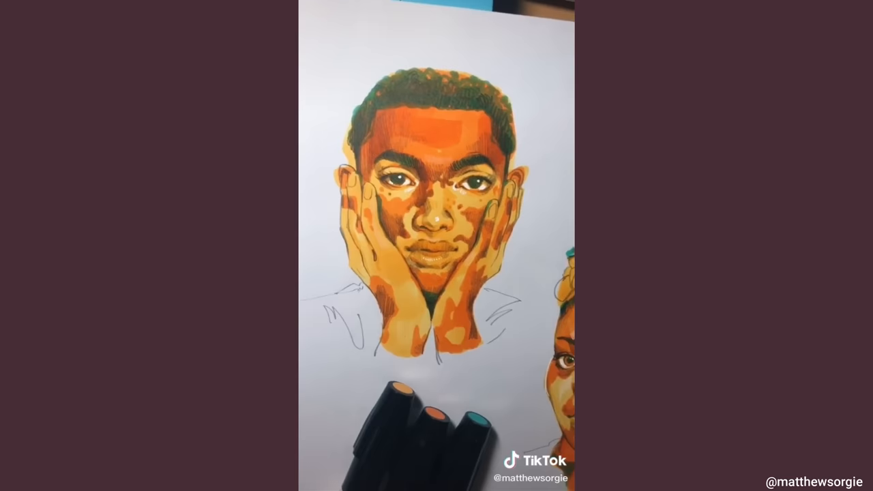
scroll(up, 3)
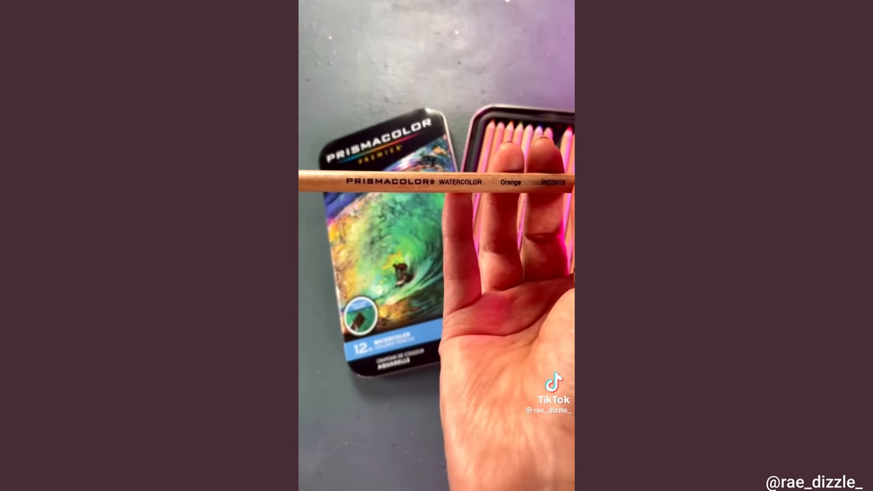